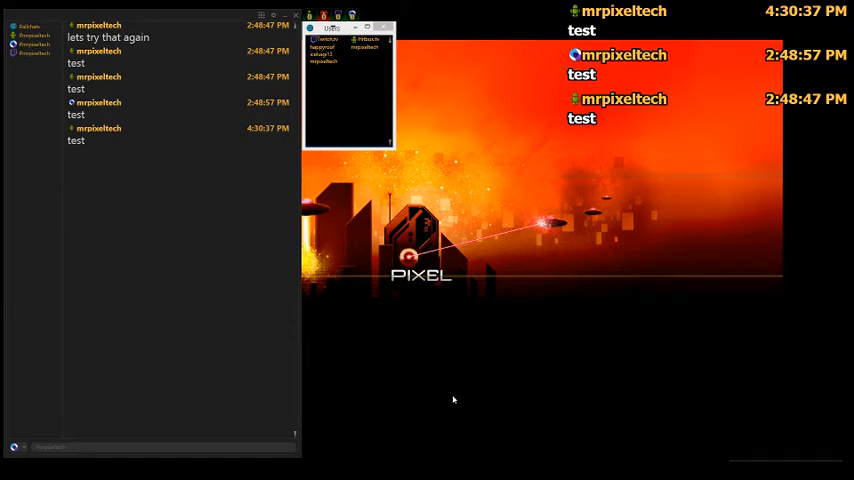
pyautogui.moveTo(263, 224)
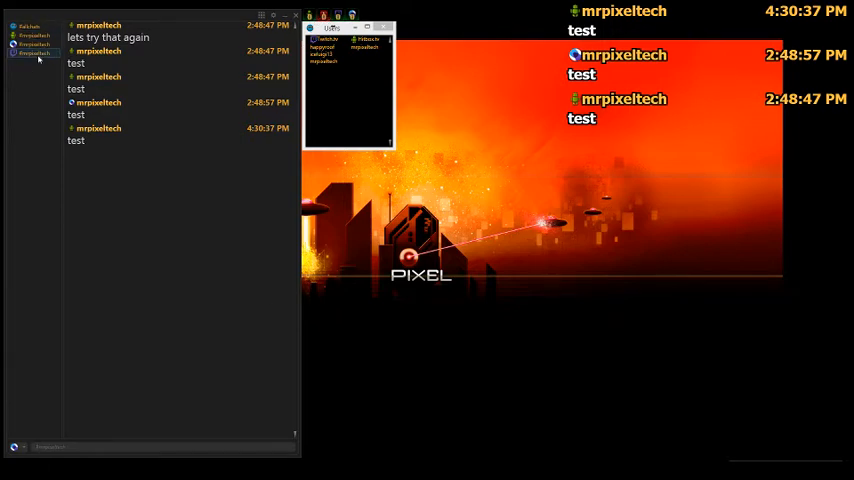
# Step: Show the combined 'All chats' view and bring up the account selector for sending messages
pyautogui.click(33, 47)
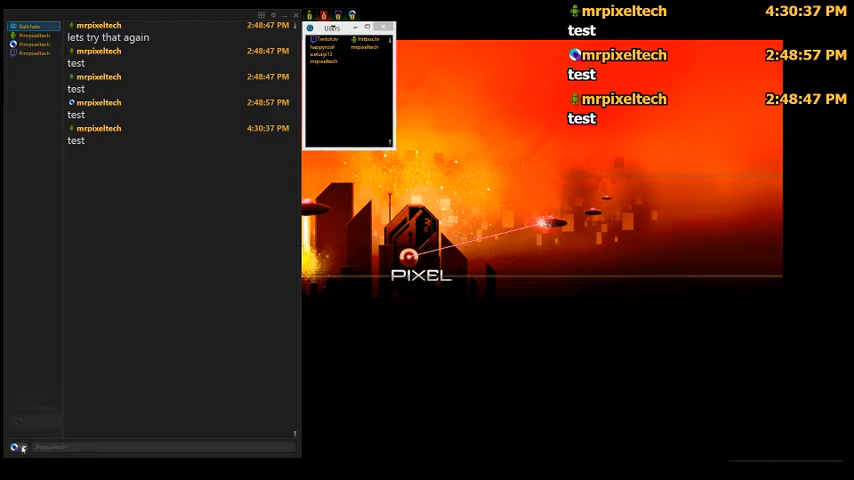
pyautogui.click(22, 447)
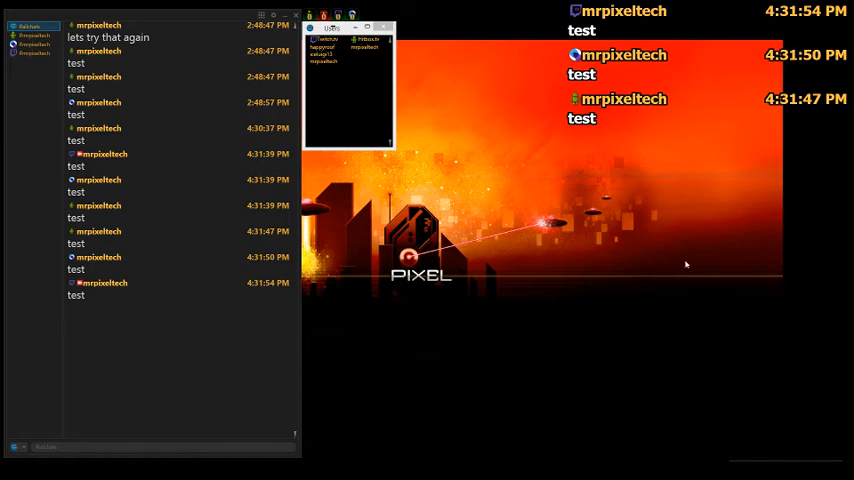
pyautogui.moveTo(548, 124)
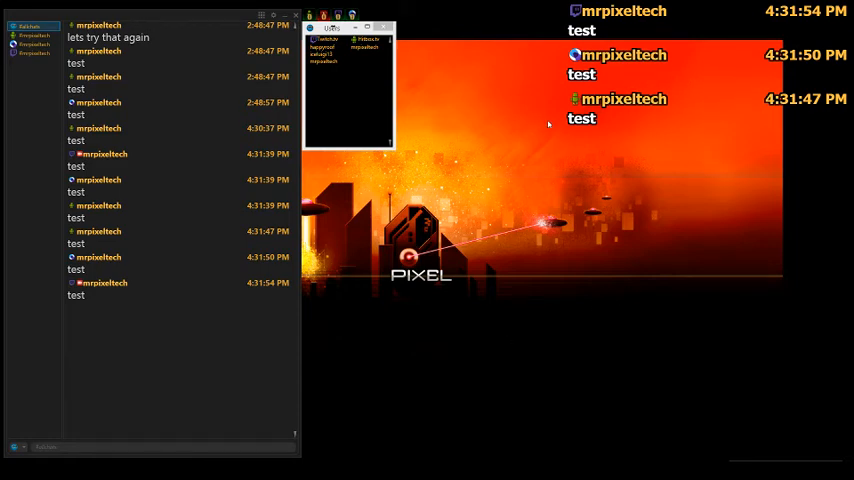
pyautogui.moveTo(520, 128)
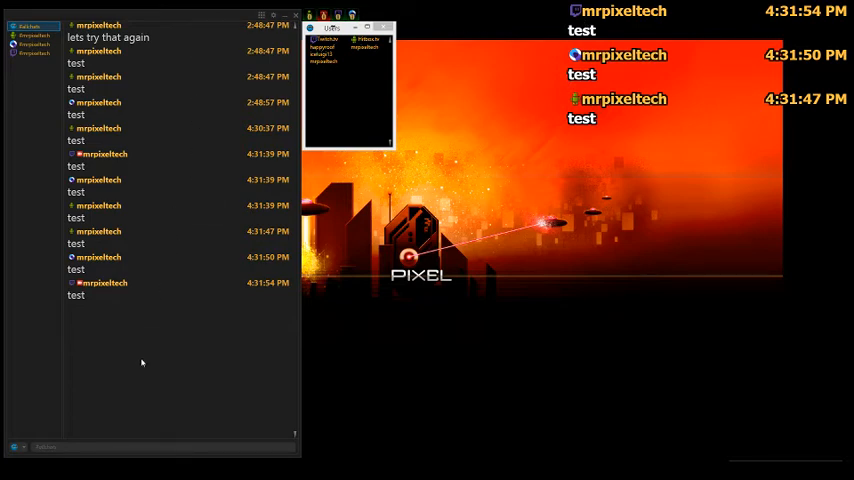
pyautogui.moveTo(140, 441)
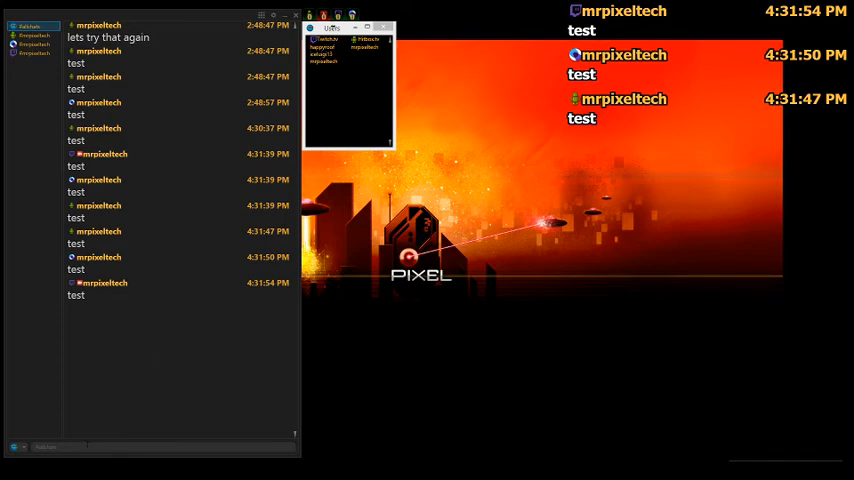
pyautogui.moveTo(702, 58)
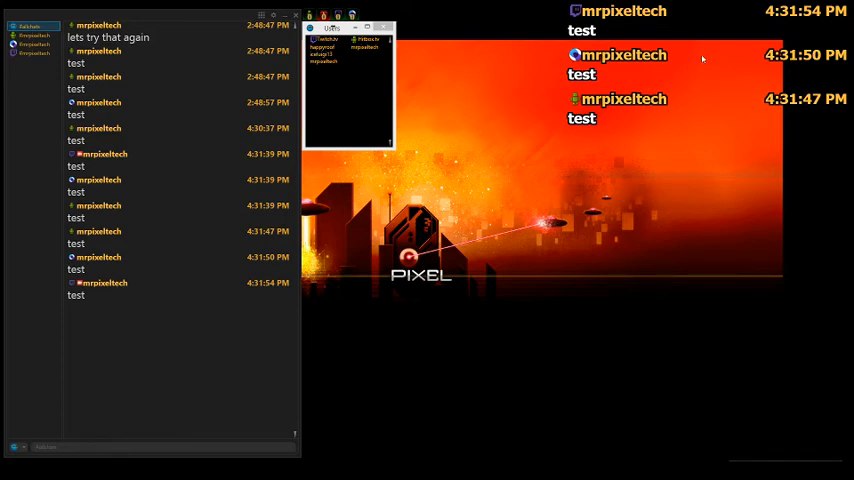